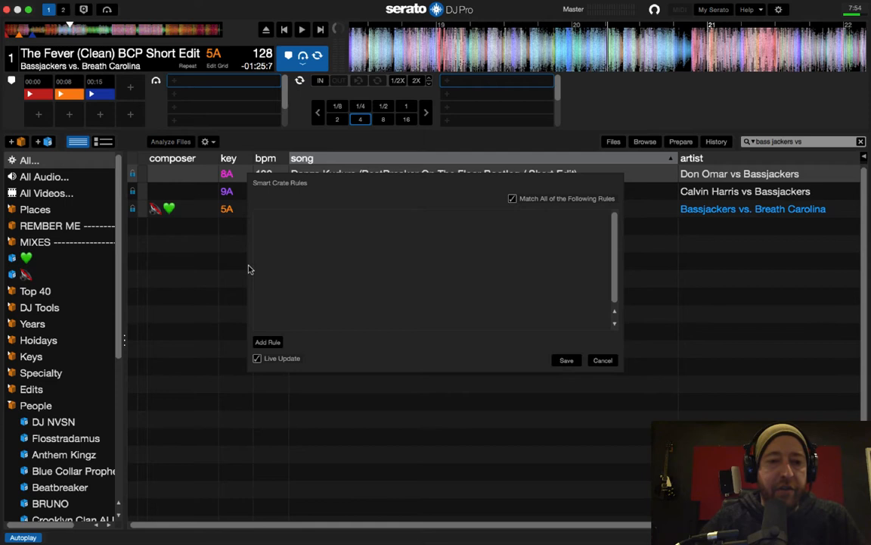
mouse_move(56, 283)
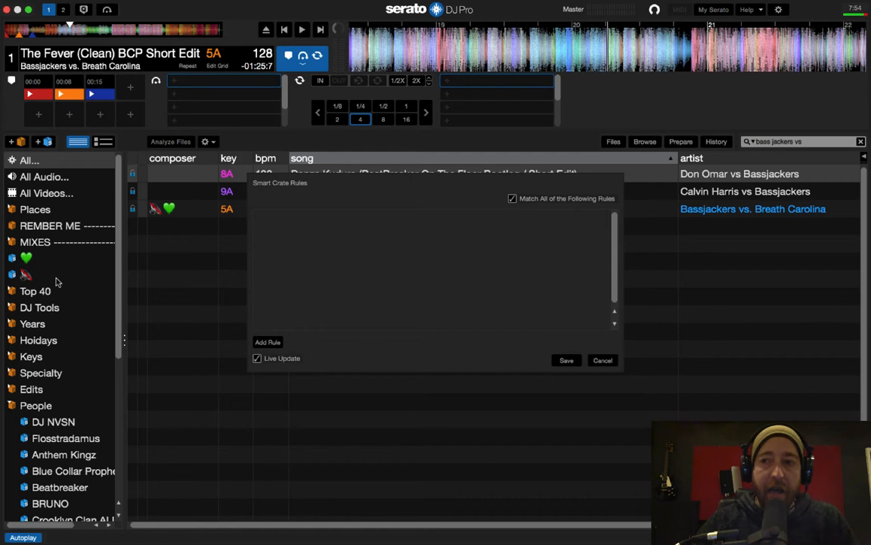
Step: Add a first rule to smart crate 3: genre contains hiphop
click(268, 342)
text(hiphop)
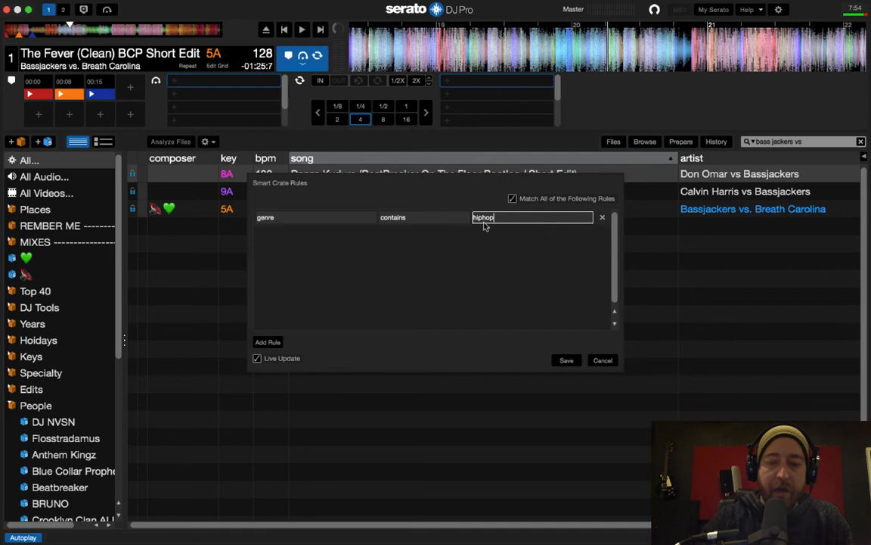
mouse_move(542, 292)
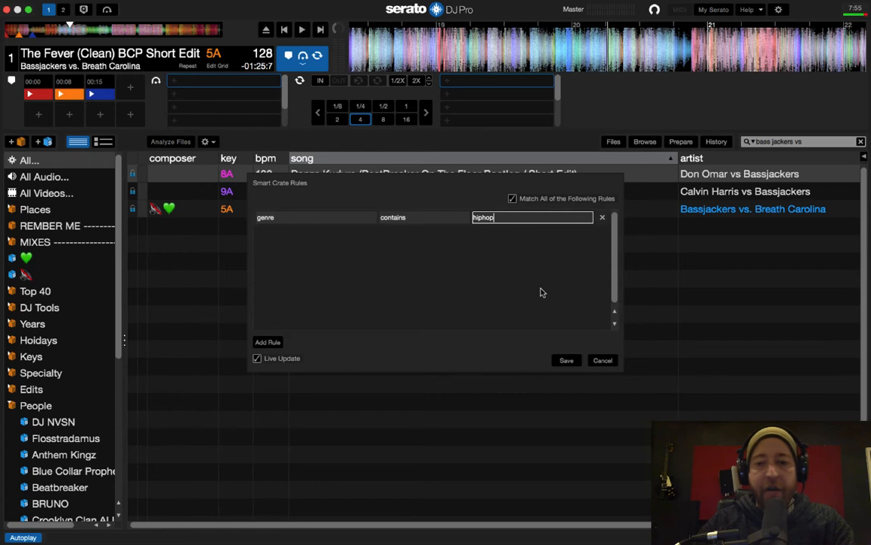
mouse_move(567, 360)
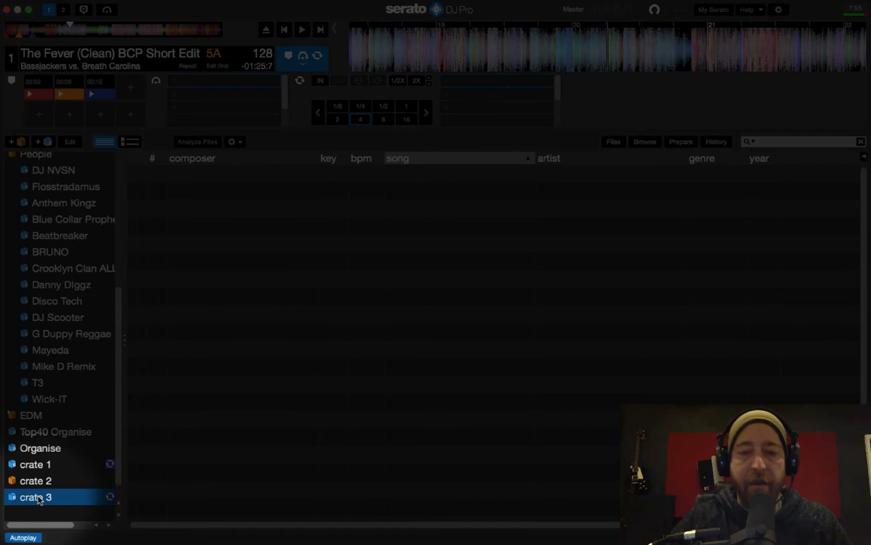
Step: Show crate 3's track list and scroll through its mixed-genre tracks
click(37, 495)
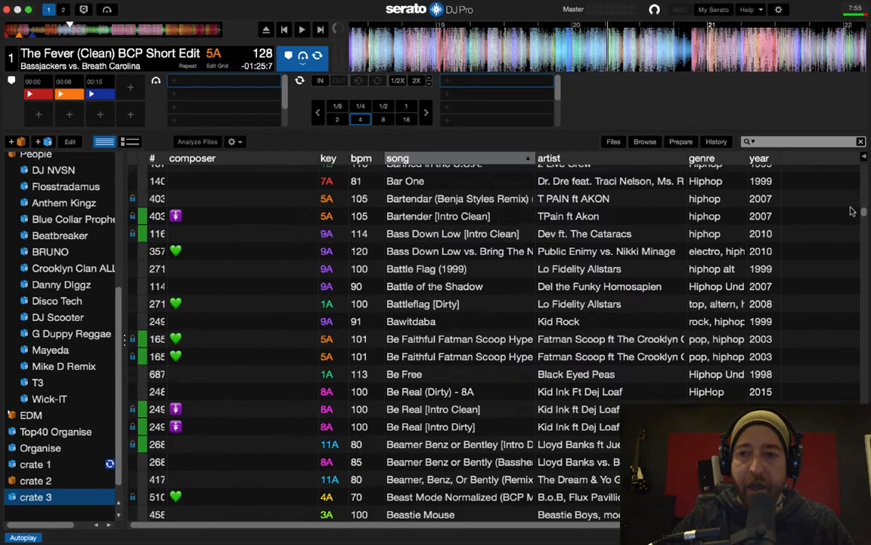
scroll(down, 3)
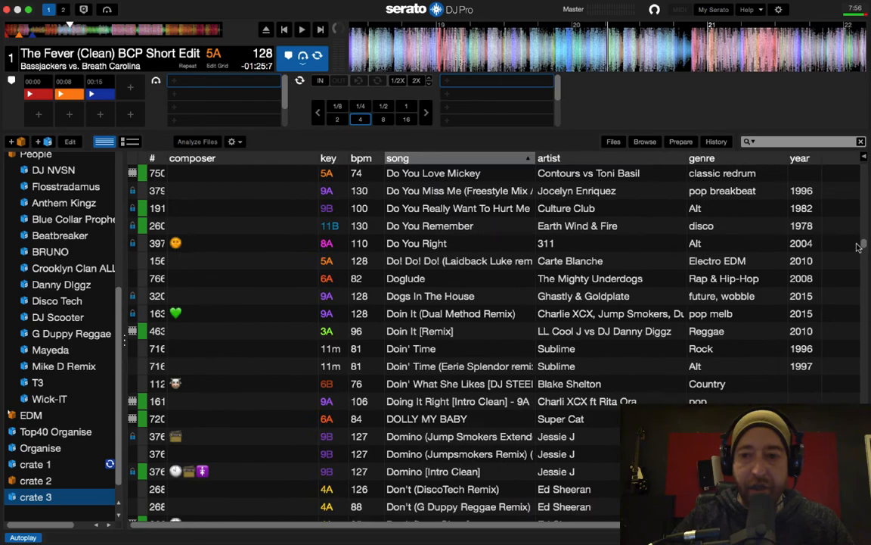
scroll(down, 3)
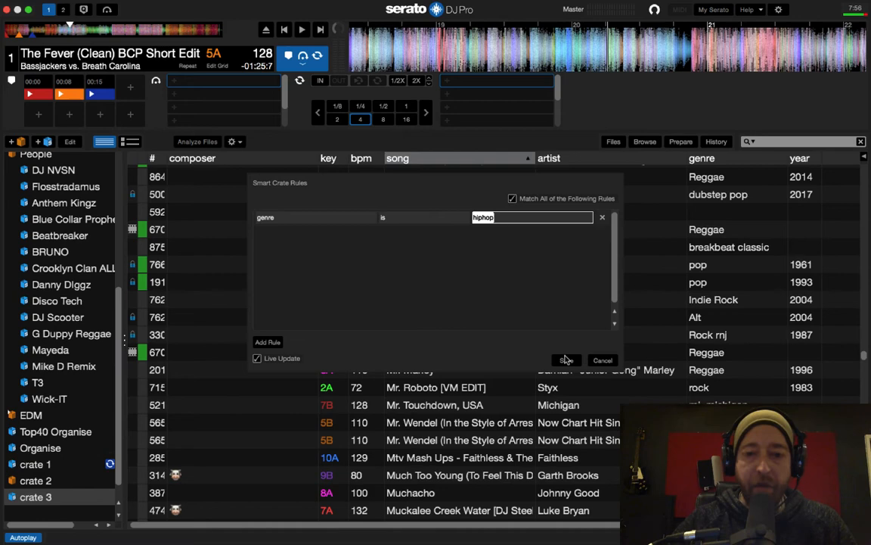
Step: Save crate 3's revised rule genre is hiphop and review the hiphop-only results
click(565, 360)
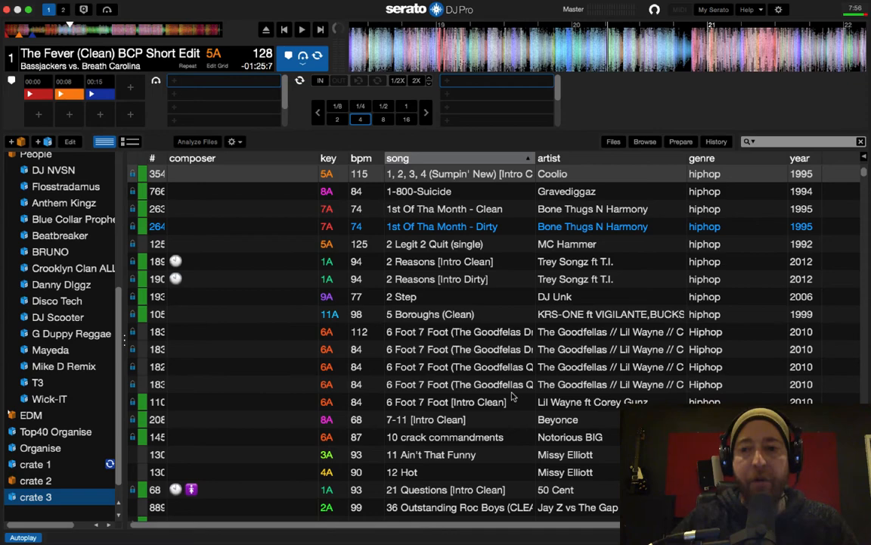
scroll(down, 3)
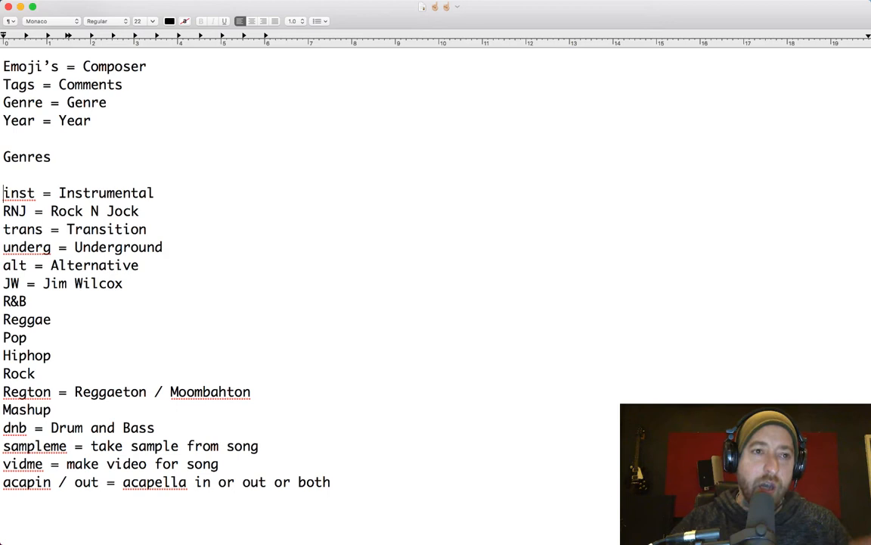
Step: Highlight the word Comments in the TextEdit tag-mapping notes, then deselect it
double_click(91, 84)
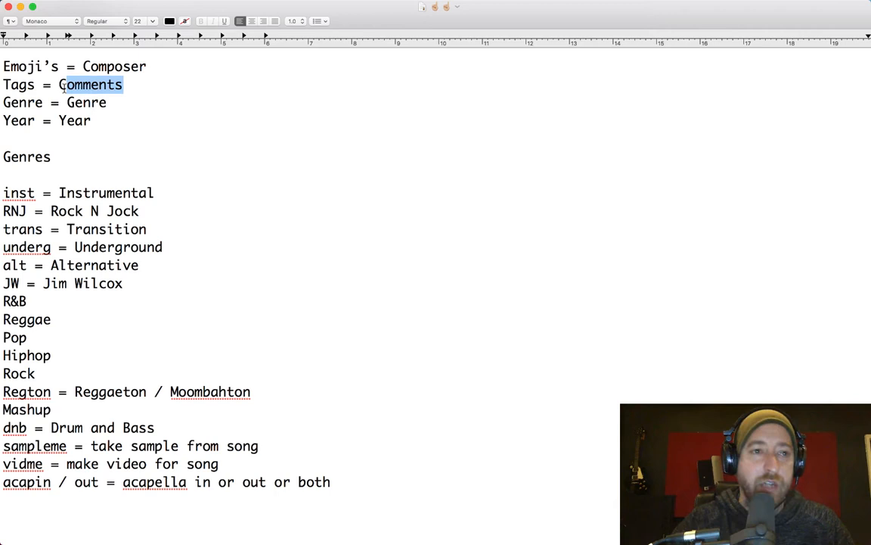
click(138, 102)
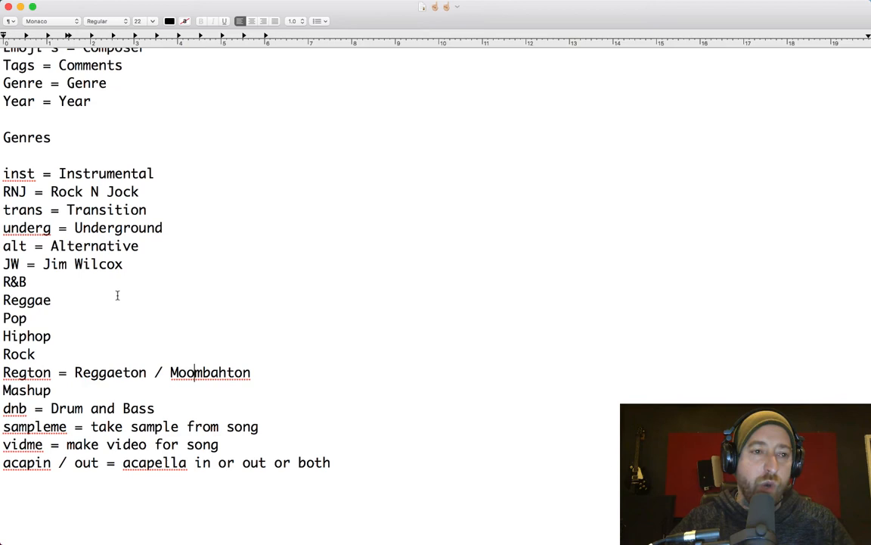
Step: Highlight Instrumental in the genre abbreviation list, then return to the Serato library
double_click(106, 174)
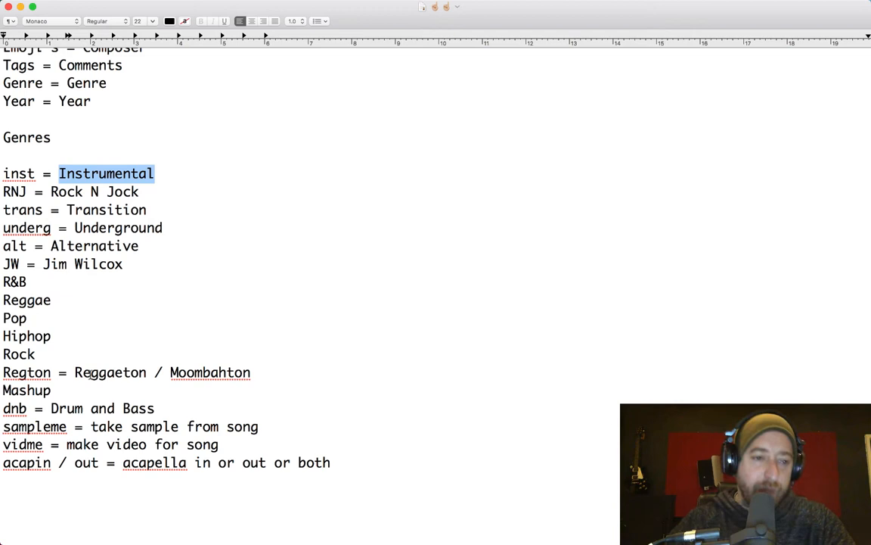
click(337, 386)
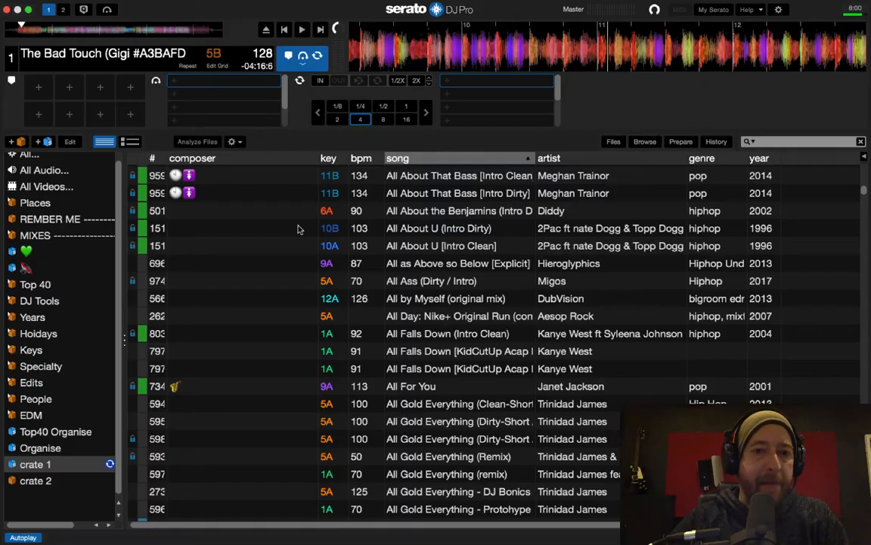
Step: Find 'bad touch', set its artist to Blood Hound Gang and genre to Hiphop pop
text(bad touch)
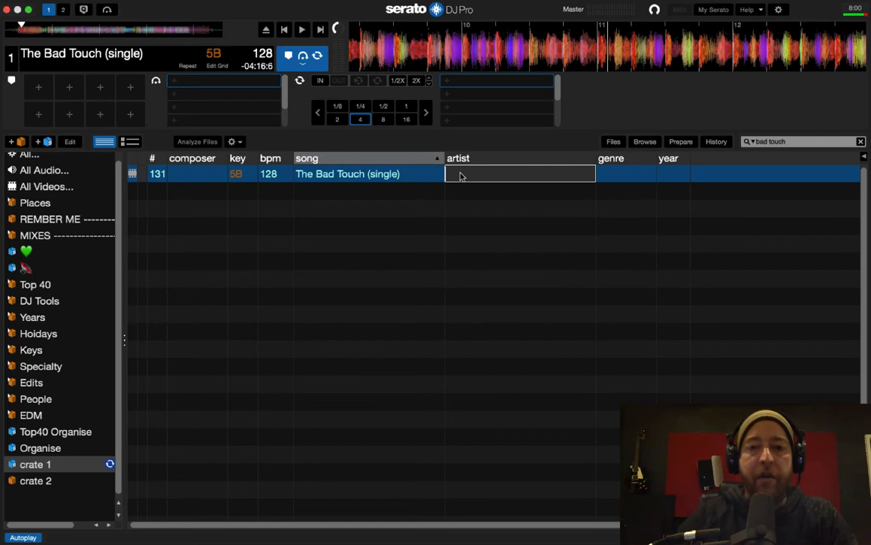
text(Blood Hound Gang)
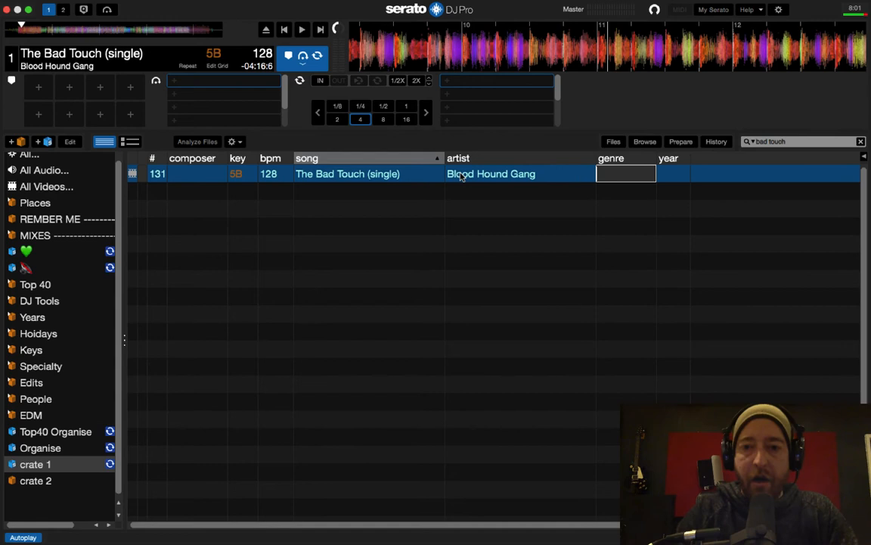
text(Hiphop pop)
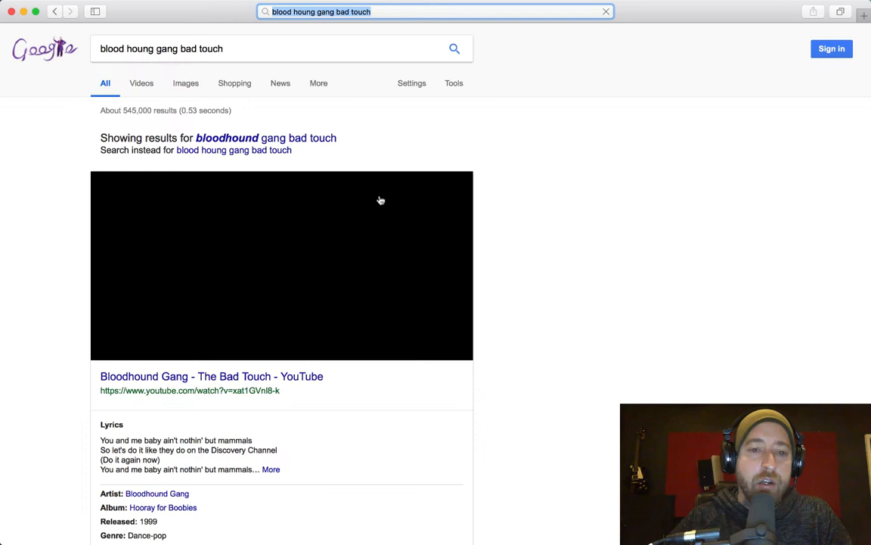
Step: Scroll the Google results to The Bad Touch's Released and Genre details
scroll(down, 3)
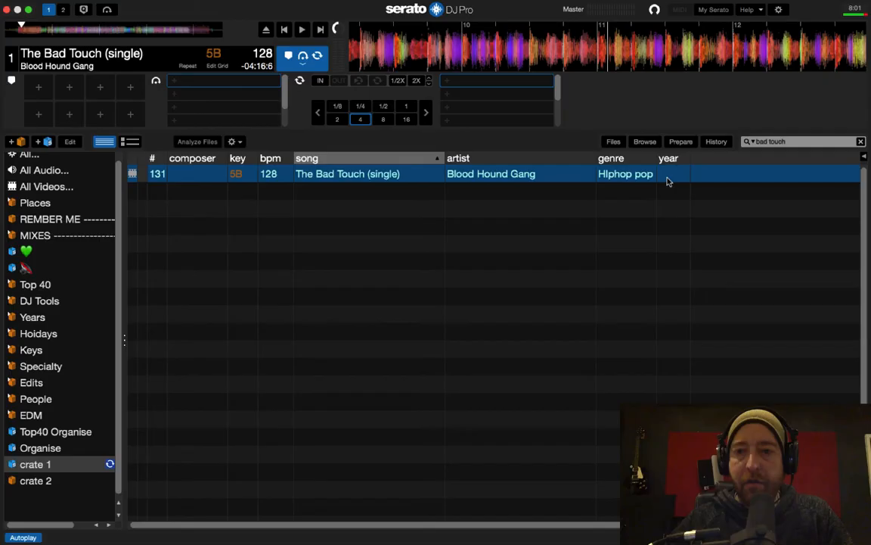
Step: Set The Bad Touch's release year to 1999
text(1999)
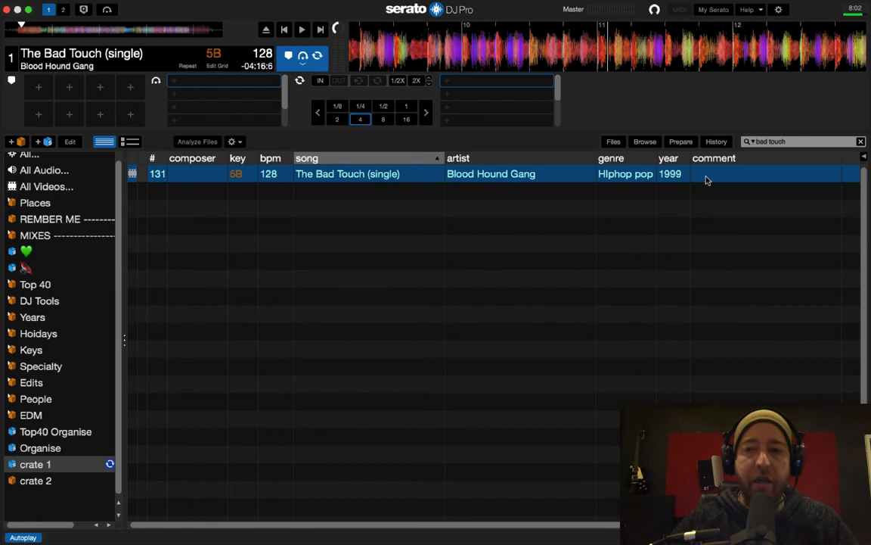
mouse_move(292, 220)
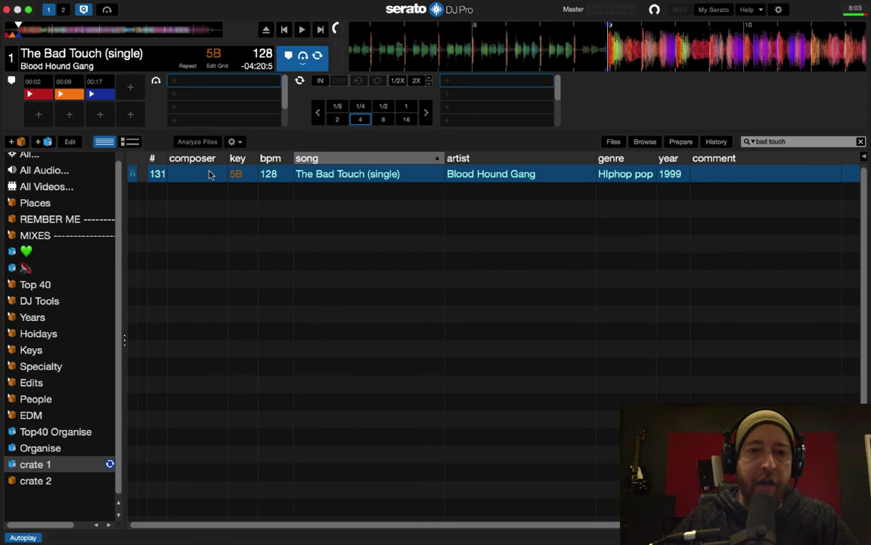
mouse_move(349, 206)
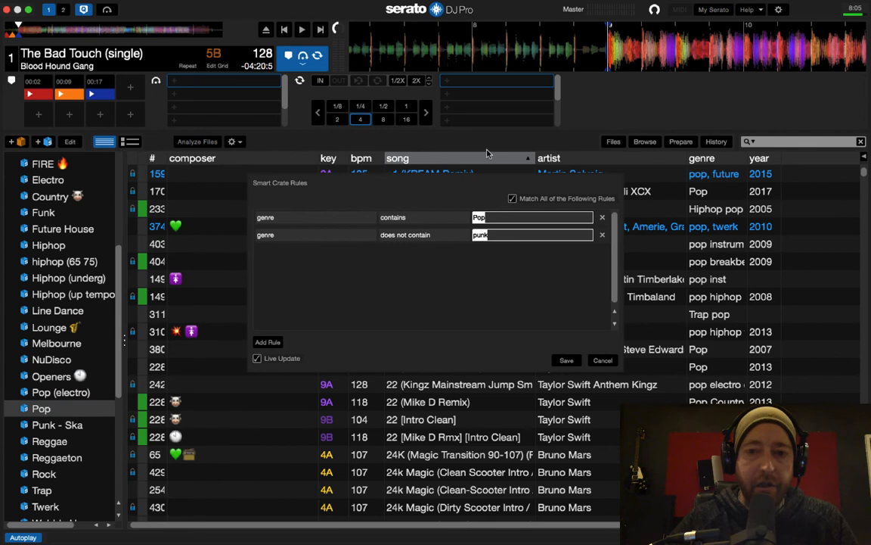
mouse_move(418, 186)
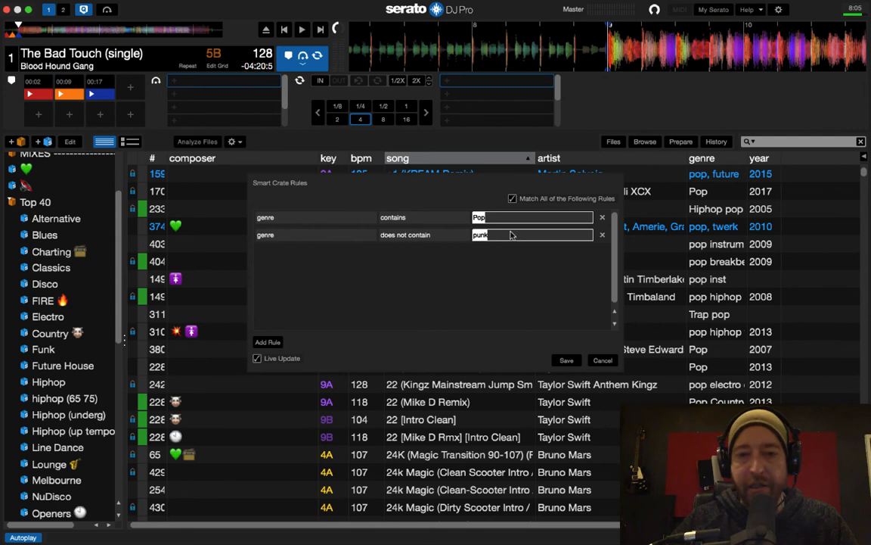
Step: Add another exclusion rule to the Pop crate: genre does not contain trans
click(268, 342)
text(trans)
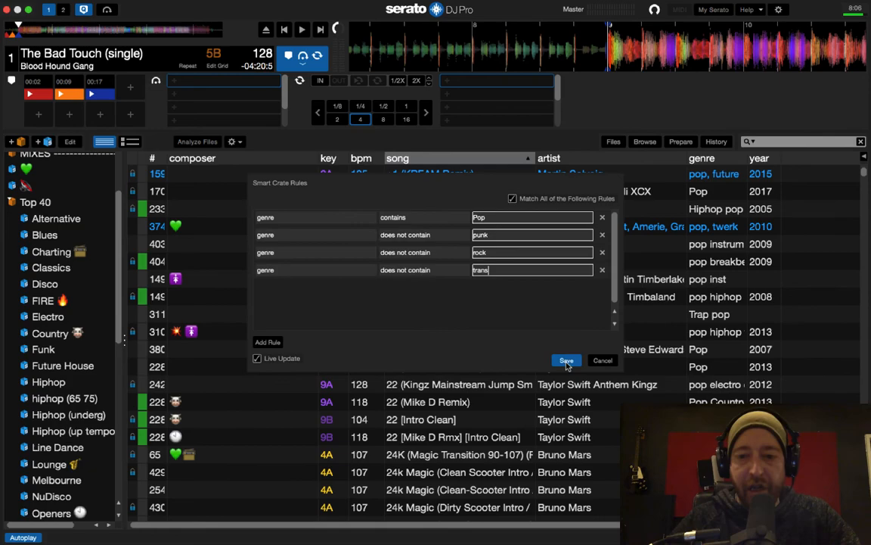
Step: Save the Pop crate's four genre rules and review its pop hiphop tracks sorted by bpm
click(566, 360)
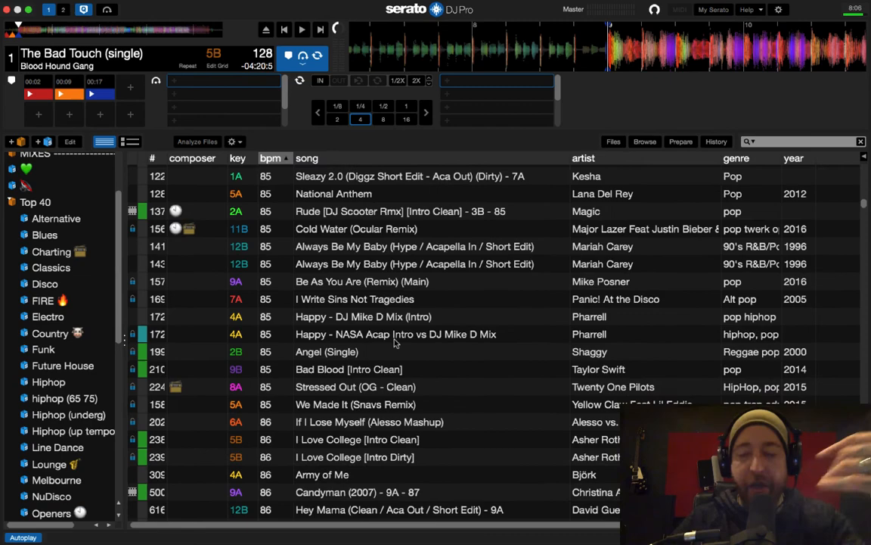
scroll(down, 3)
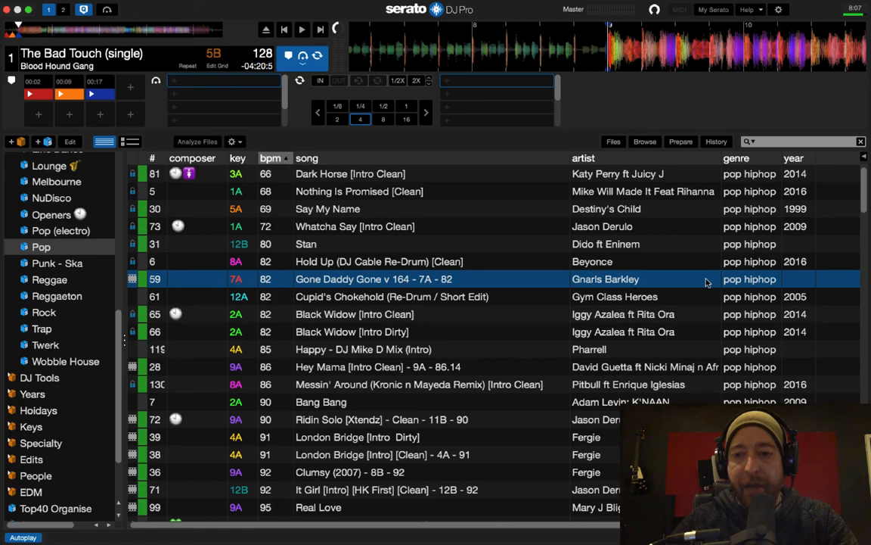
Step: Scroll through the Pop crate's filtered track list, all tagged pop hiphop
scroll(down, 3)
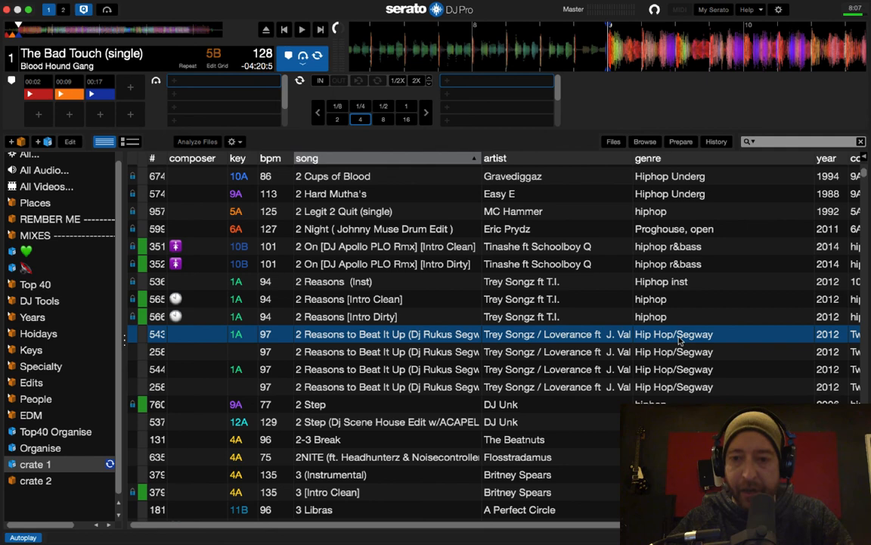
Step: Select the 2 Reasons to Beat It Up tracks tagged Hip Hop/Segway for searching
click(48, 403)
text(2 reasons to)
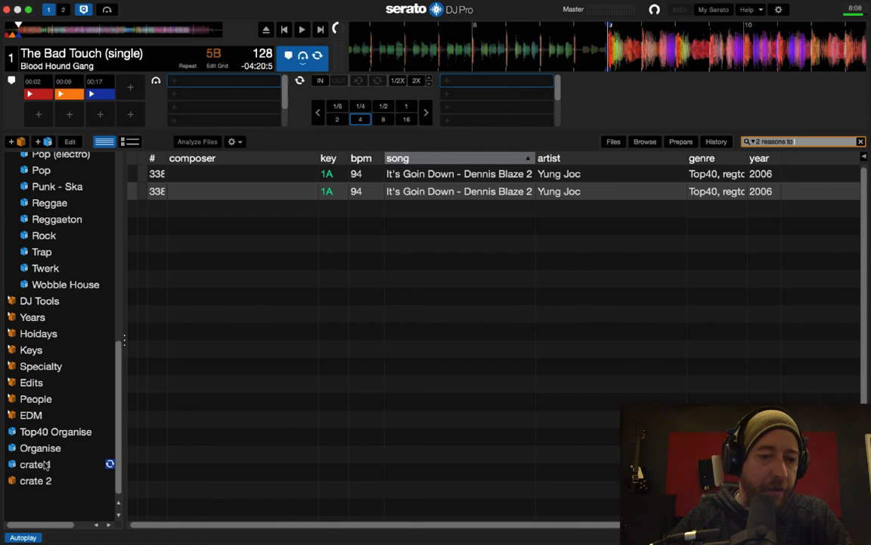
Step: Apply genre 'hiphop segway' to all four 2 Reasons to Beat It Up tracks in crate 1
click(32, 464)
text(hiphop segway)
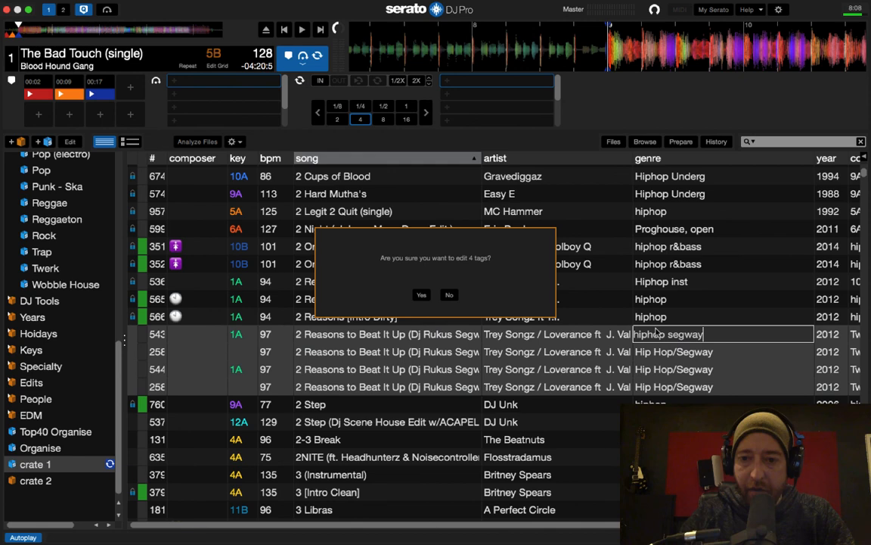
click(422, 294)
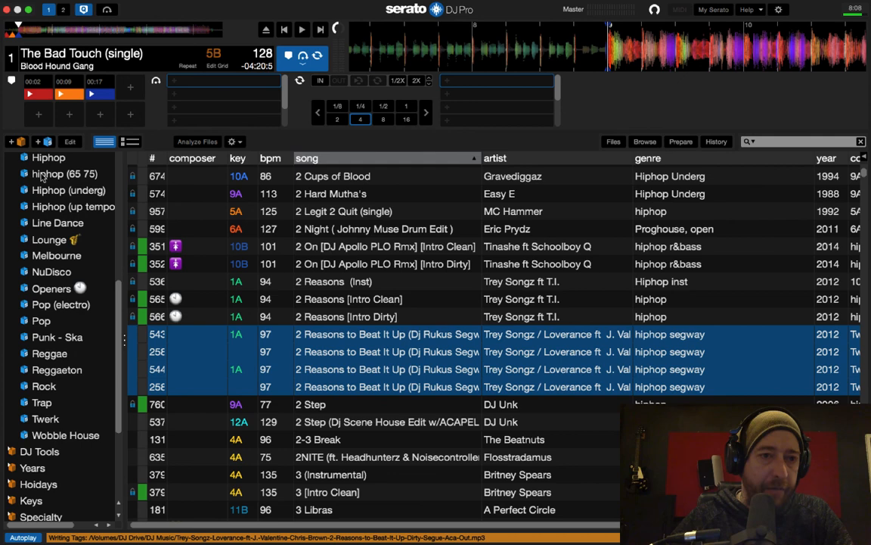